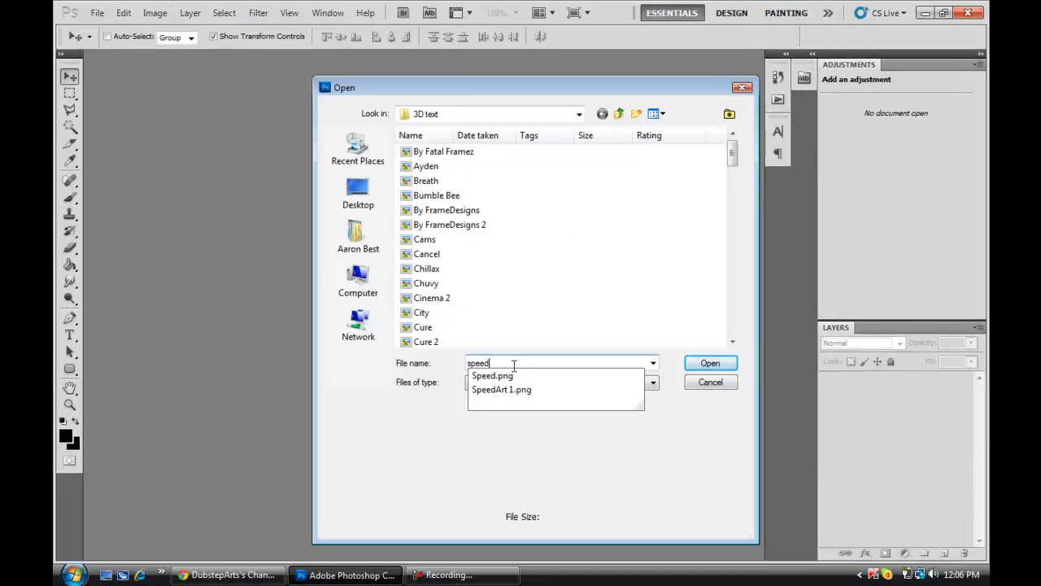
# - Open the Speed.png image containing the 3D SPEED text
pyautogui.click(709, 363)
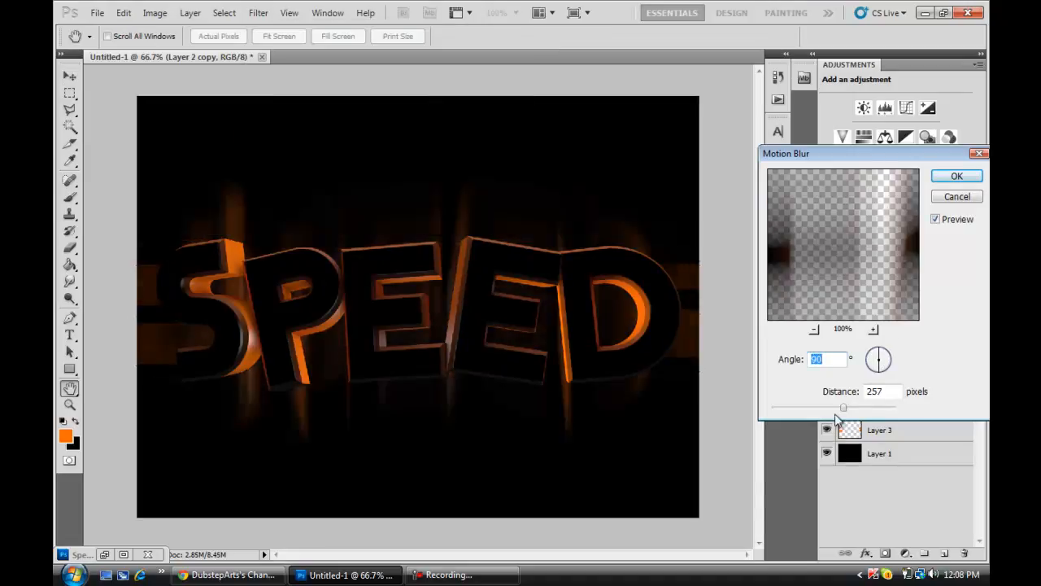
# - Apply the 90° motion blur streaks to the orange glow layer copy
pyautogui.click(957, 176)
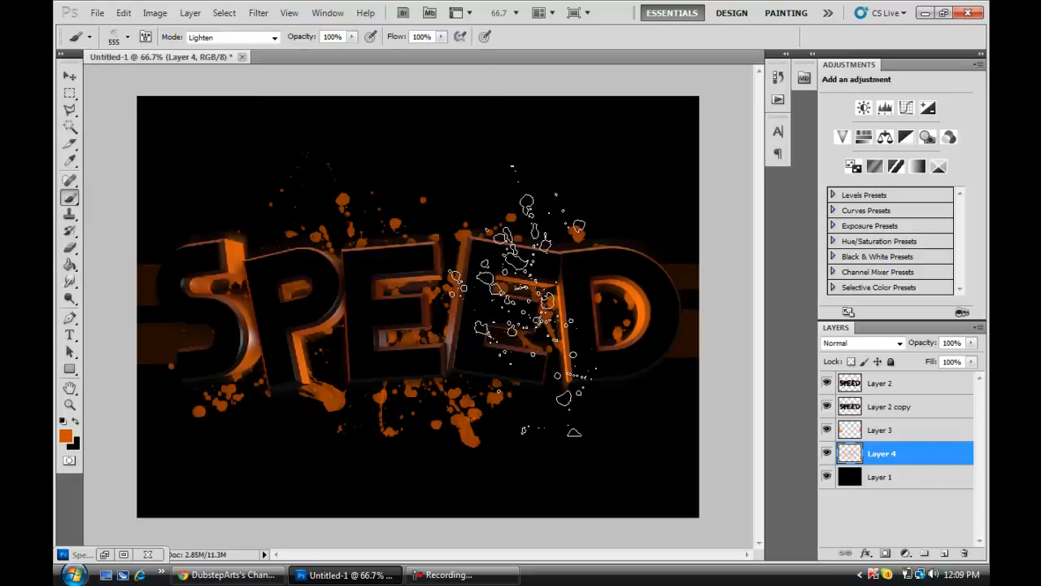
# - Choose a splatter brush shape from the brush presets
pyautogui.click(131, 37)
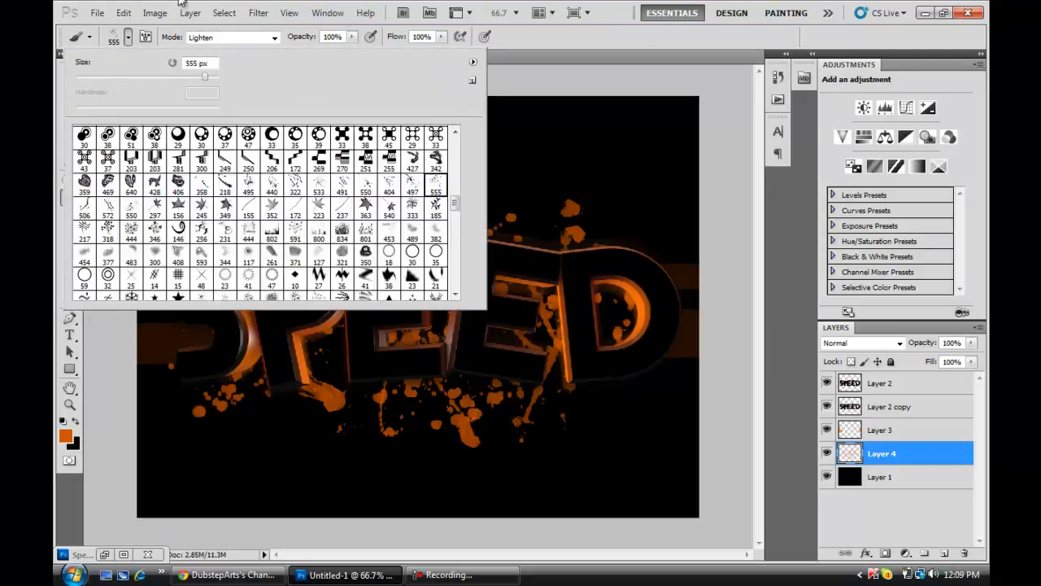
pyautogui.click(69, 76)
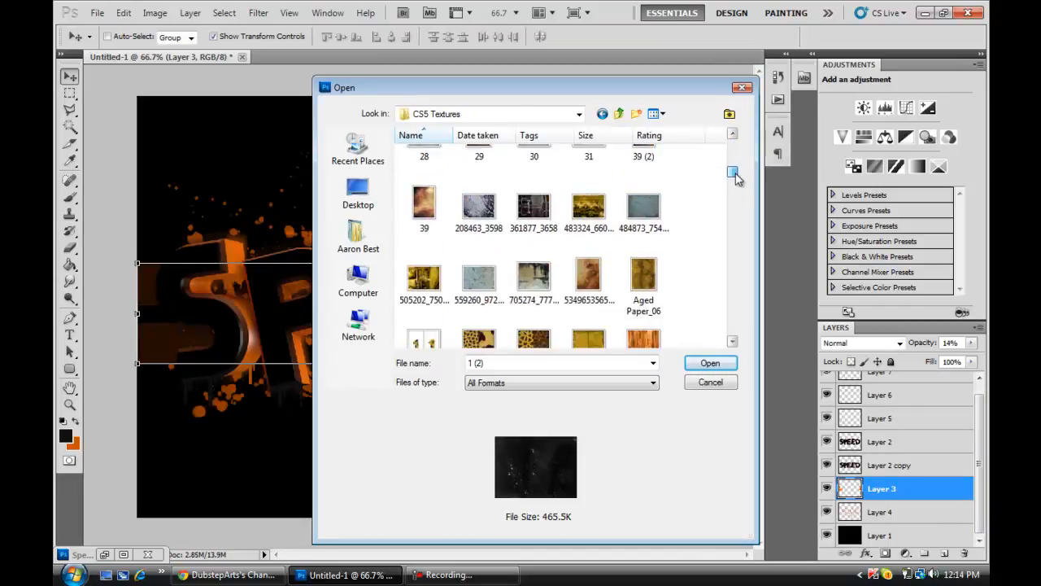
# - Open the dark speckled texture, then a grunge bokeh texture
pyautogui.click(709, 363)
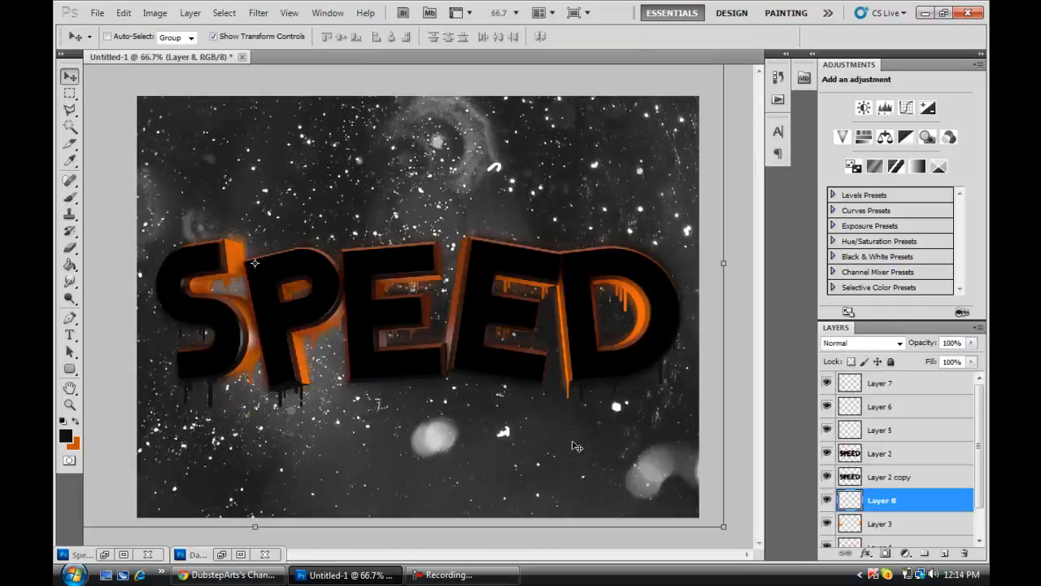
pyautogui.click(863, 342)
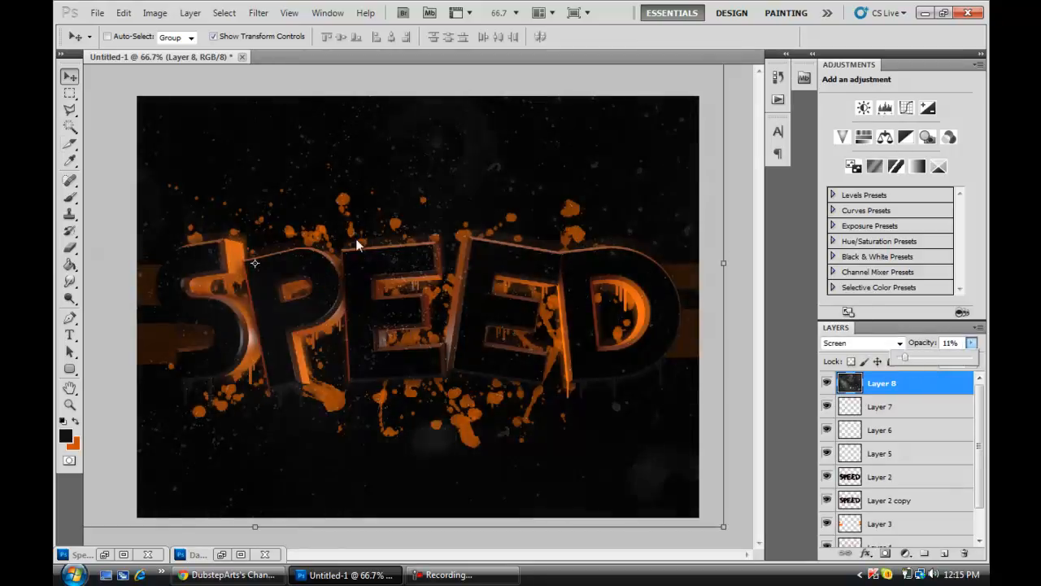
pyautogui.click(123, 12)
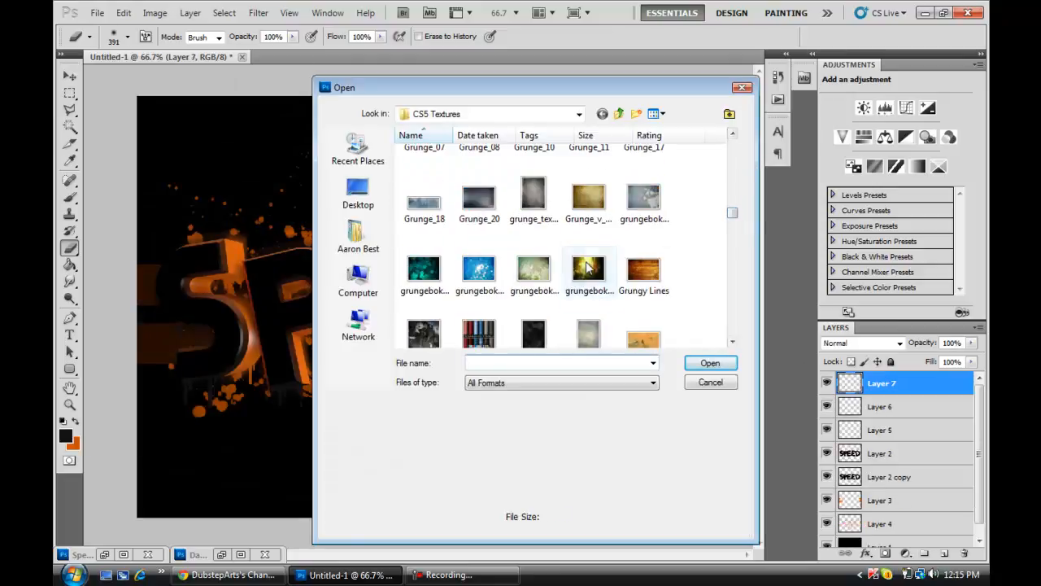
pyautogui.doubleClick(588, 269)
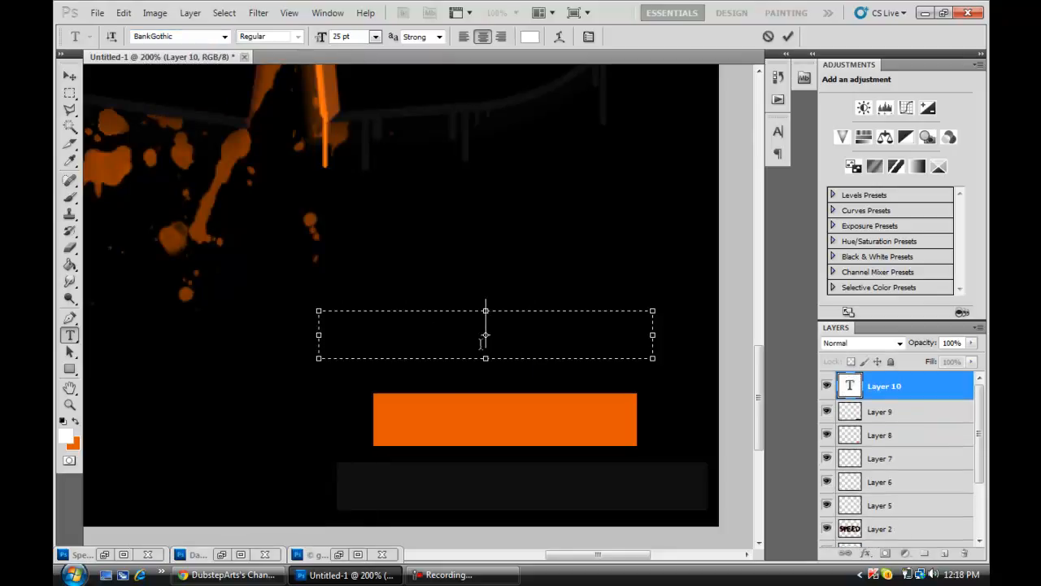
# - Type FRAMEDESIGNS in the orange bar and begin rectangular stripe selections
pyautogui.write('framedesigns')
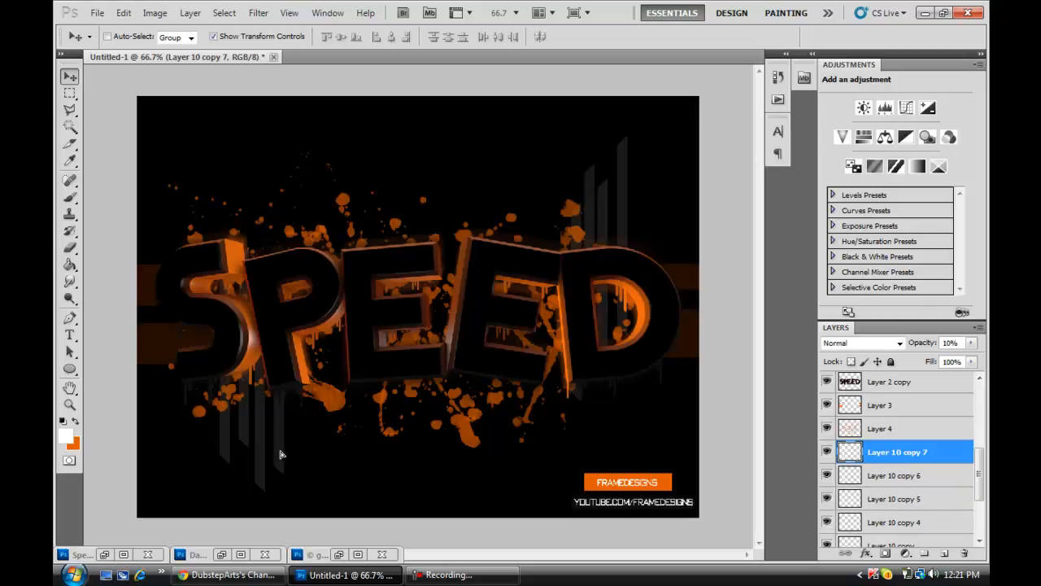
pyautogui.click(69, 93)
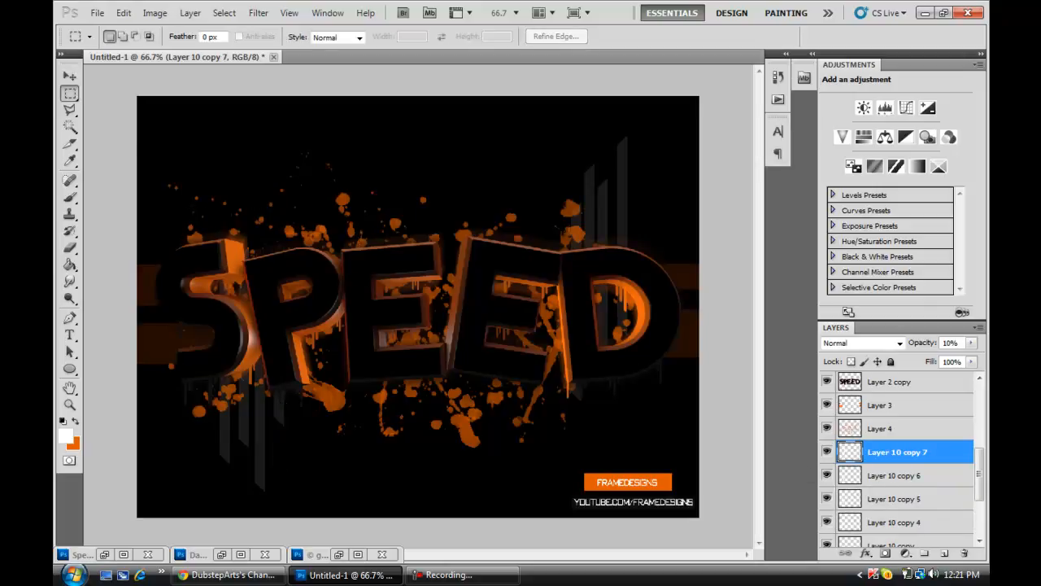